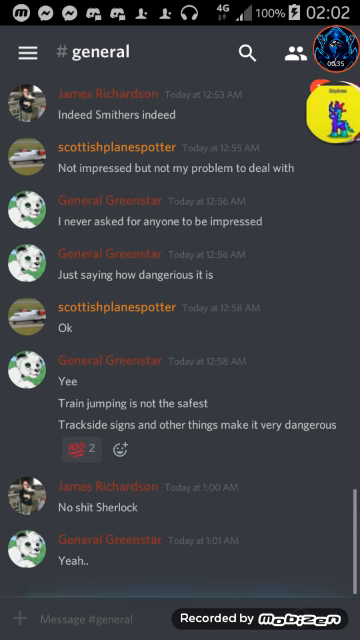
Show the server's channel list and leave the chat for the Xenon template page.
left_click(28, 52)
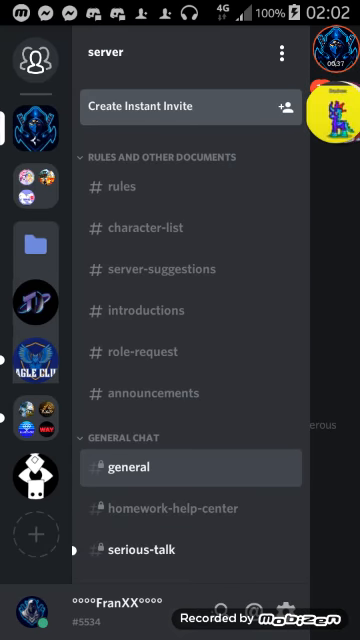
left_click(140, 468)
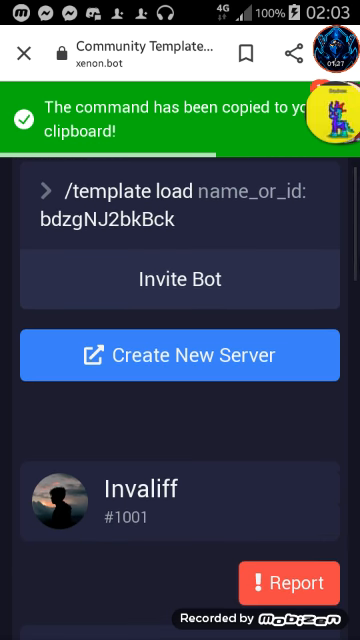
Scroll the Xenon templates listing to the community Streaming Server template.
scroll("down", 3)
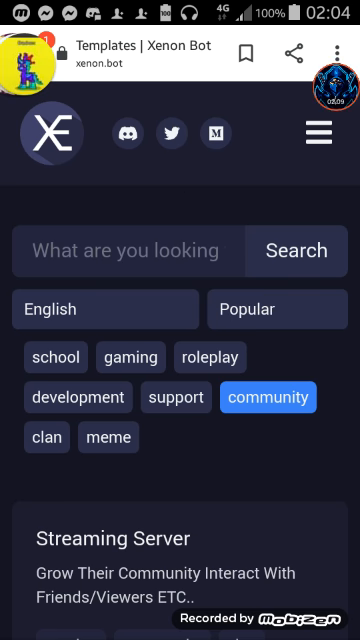
Scroll through the Streaming Server template's channel and role lists.
scroll("down", 3)
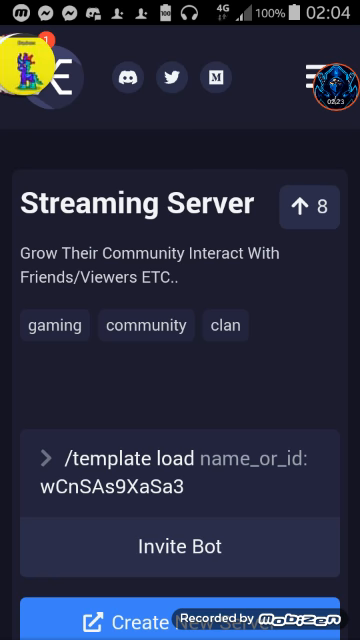
scroll("down", 3)
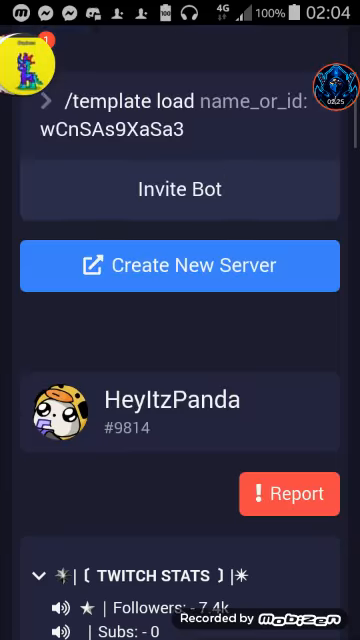
scroll("down", 3)
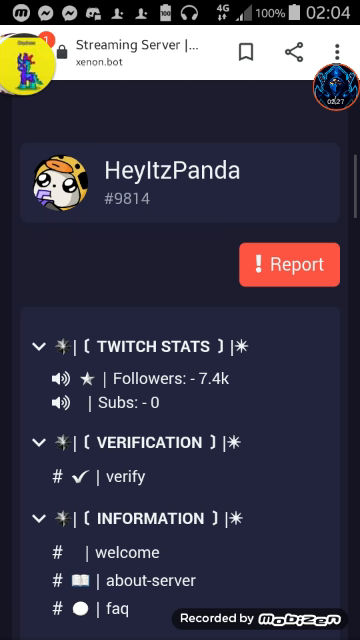
scroll("down", 3)
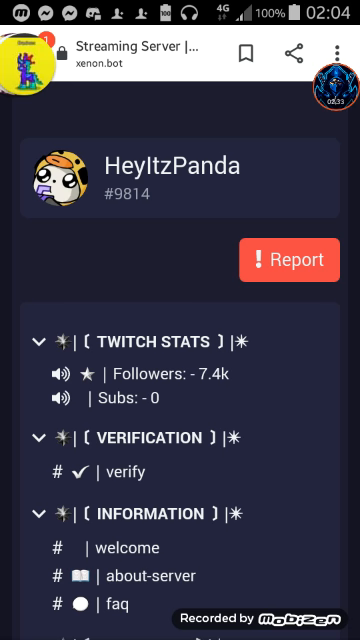
scroll("down", 3)
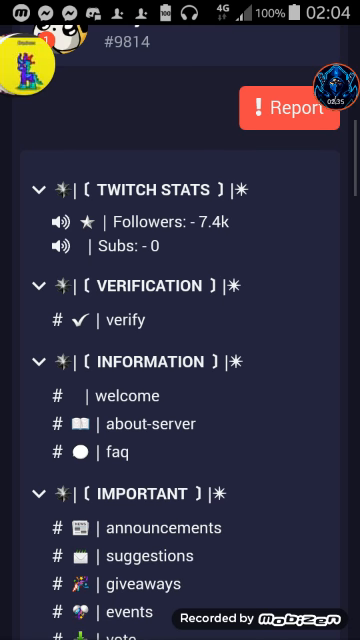
scroll("down", 3)
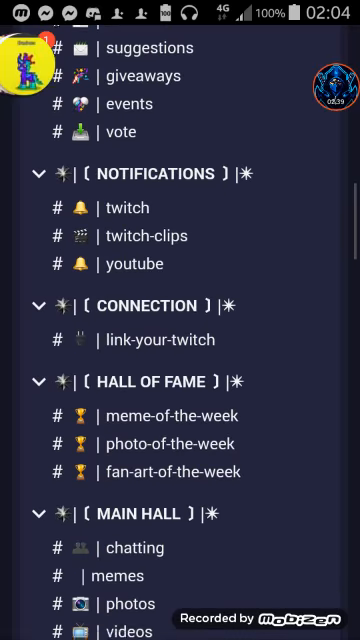
scroll("down", 3)
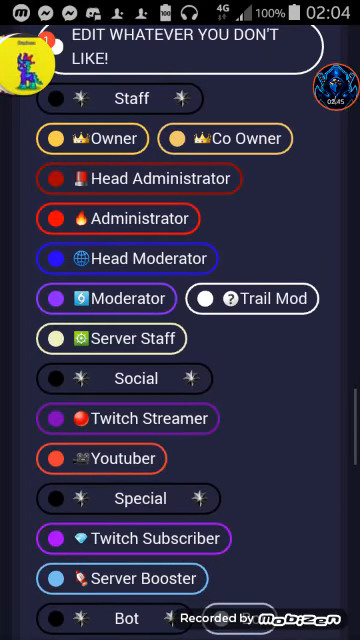
scroll("down", 3)
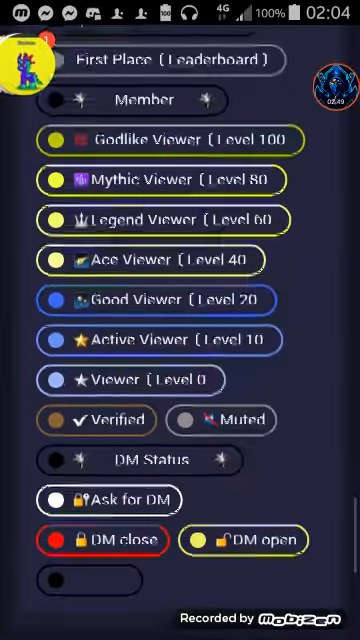
scroll("down", 3)
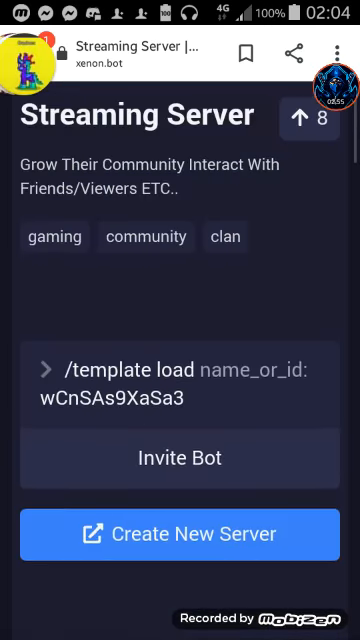
Scroll the template page, then show Chrome's overview of open tabs.
scroll("down", 3)
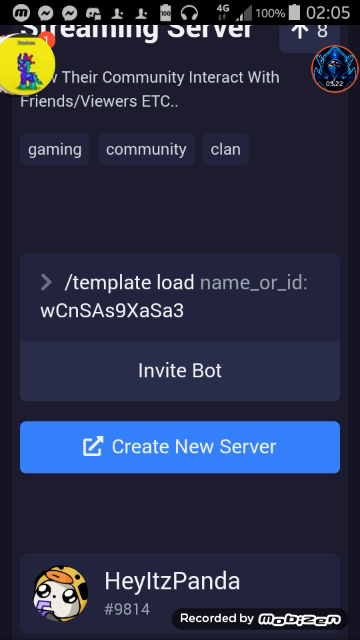
scroll("down", 3)
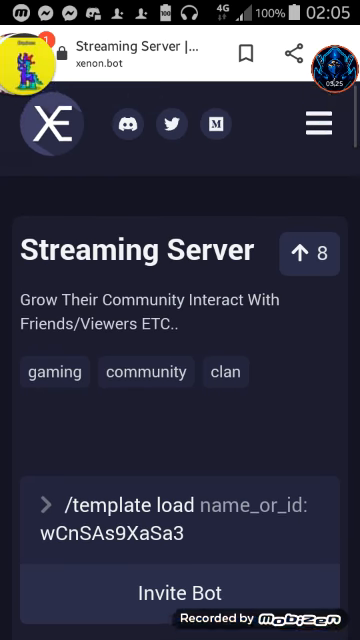
scroll("down", 3)
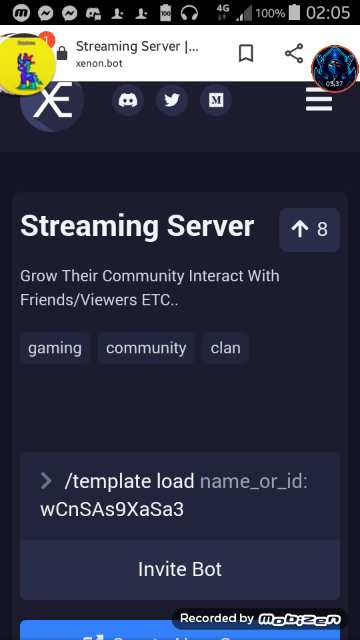
scroll("down", 3)
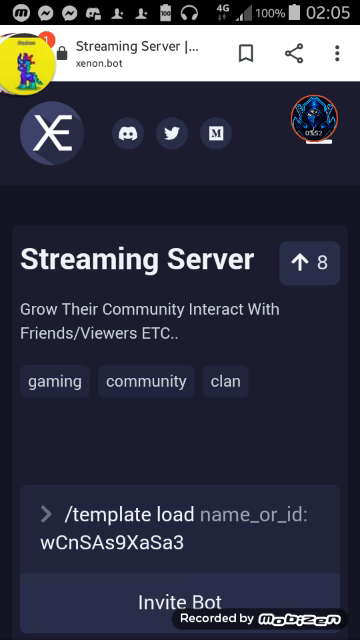
key("recent_apps")
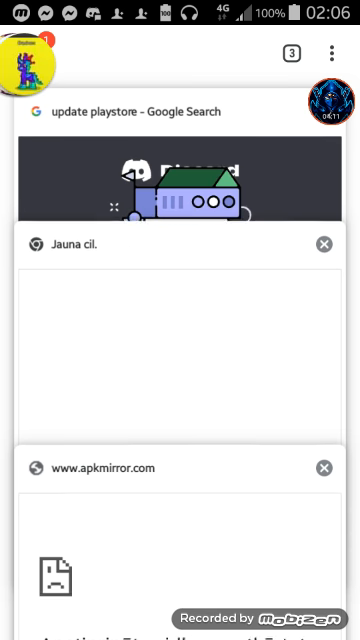
left_click(324, 468)
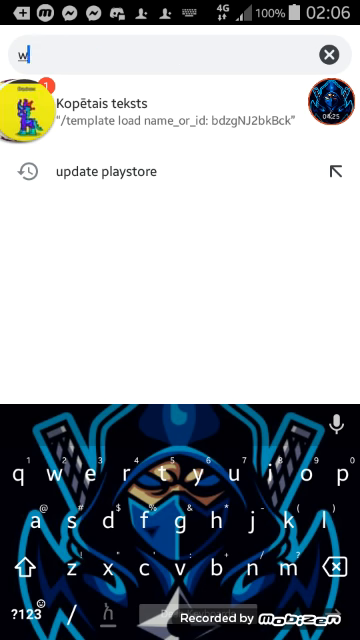
type("www.di")
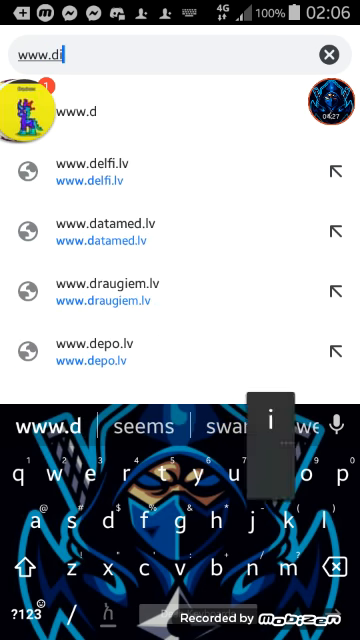
type("s")
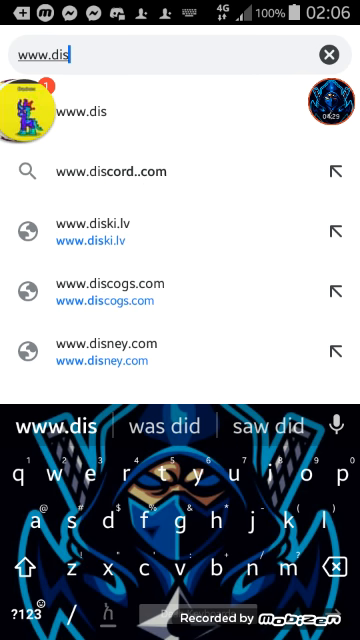
key("enter")
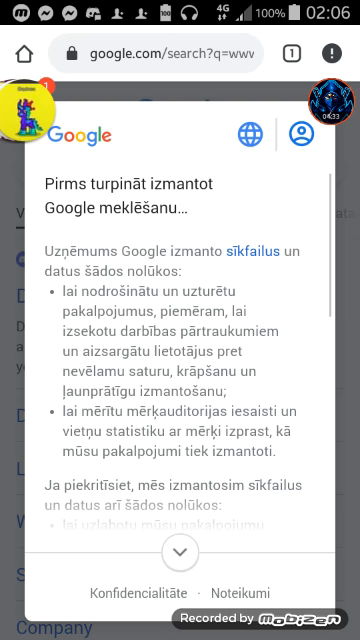
scroll("down", 3)
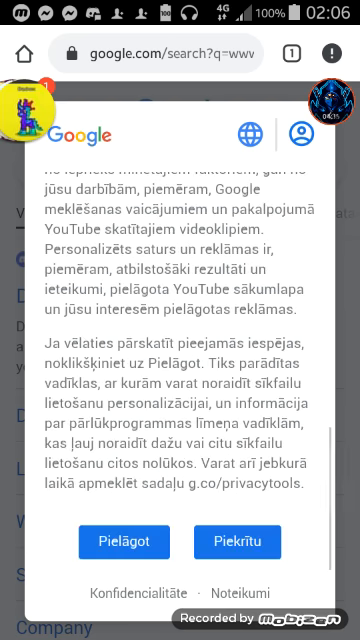
left_click(236, 542)
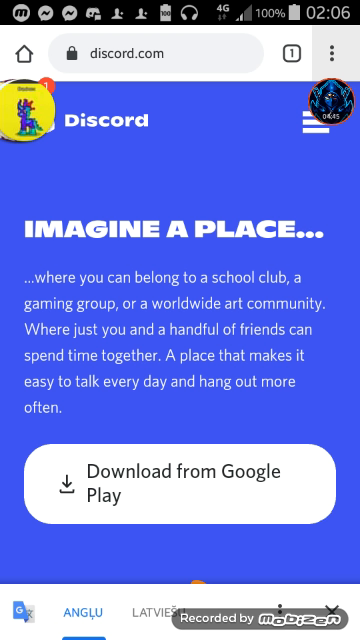
Switch discord.com to its desktop layout and scroll the homepage.
left_click(334, 52)
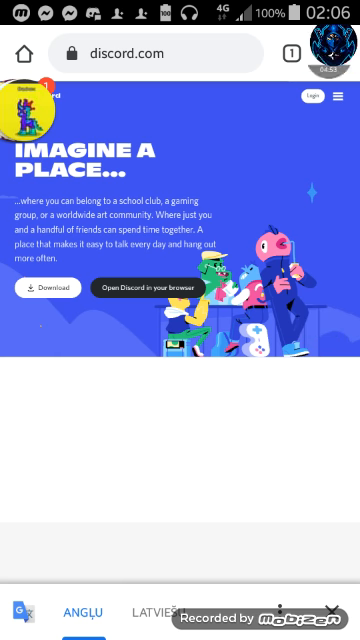
scroll("down", 3)
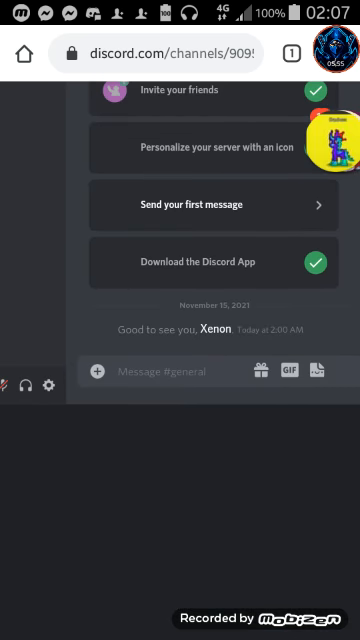
Scroll the server's general channel where Xenon has joined.
scroll("down", 3)
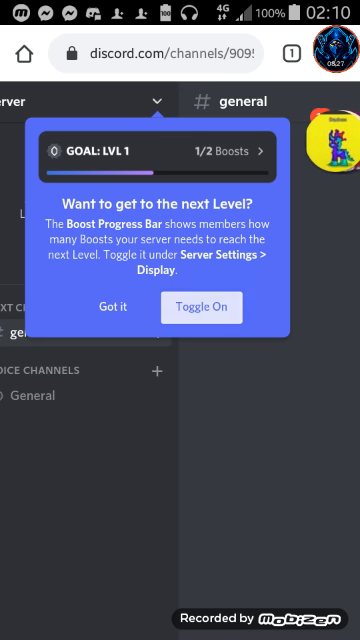
Dismiss the boost announcement, toggle Show Boost progress bar and save the overview settings.
left_click(200, 308)
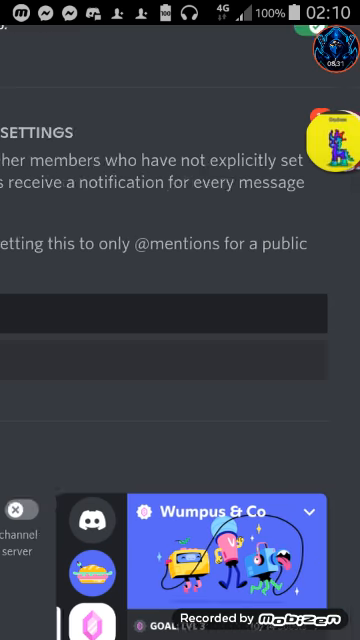
scroll("down", 3)
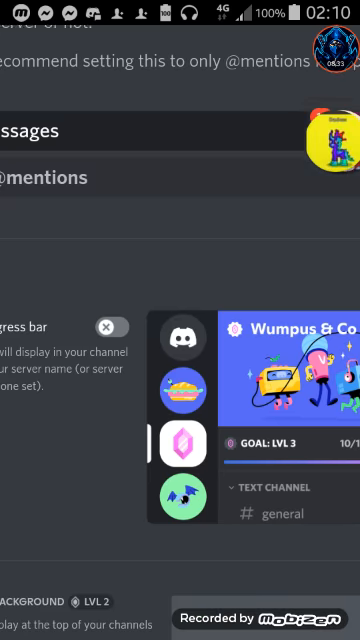
scroll("up", 3)
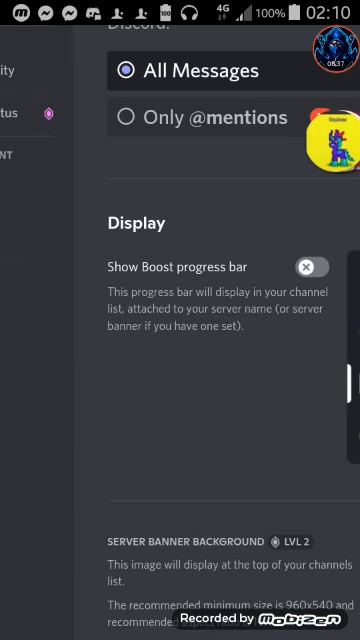
left_click(318, 264)
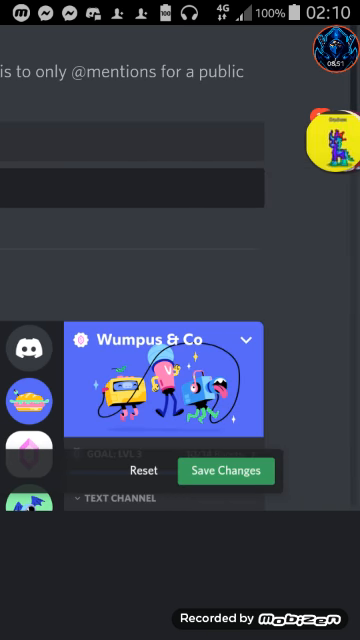
left_click(226, 470)
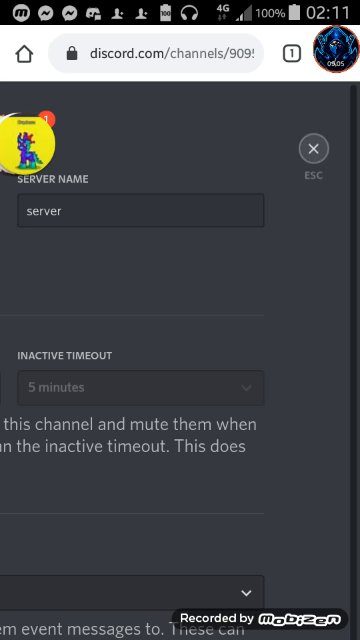
Close settings and start Xenon's /template load command in #general's message box.
left_click(312, 148)
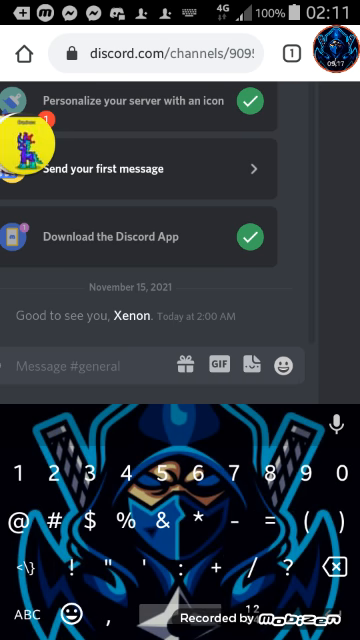
type("/")
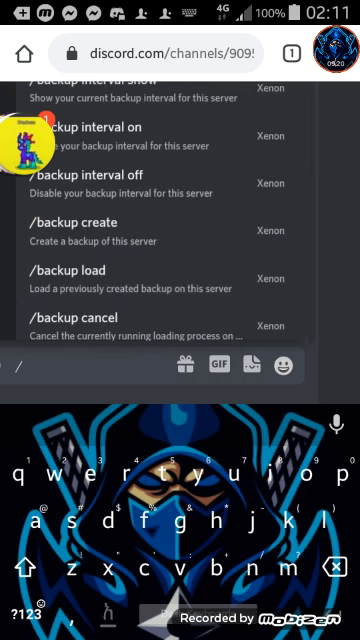
type("t")
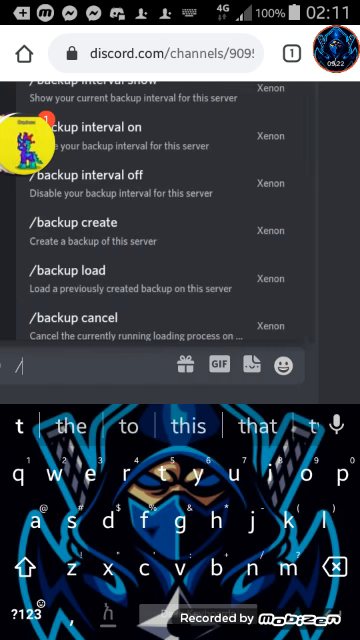
type("temple")
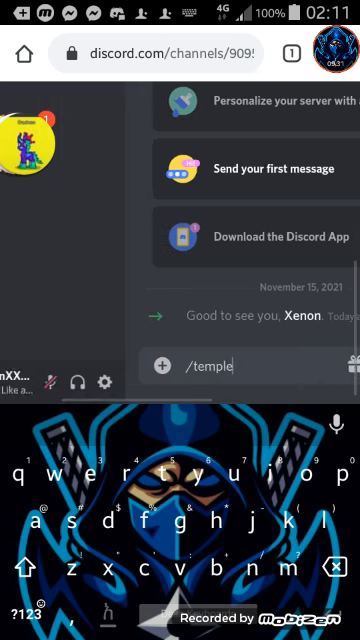
key("Backspace")
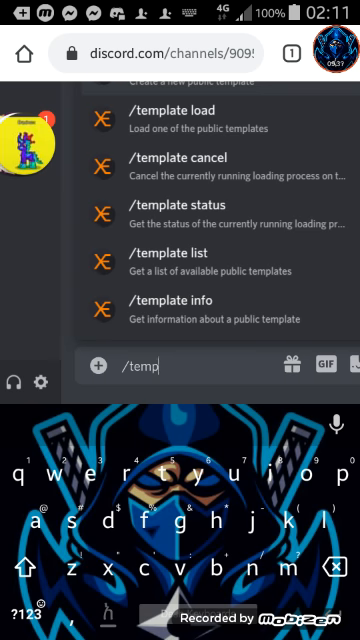
left_click(180, 118)
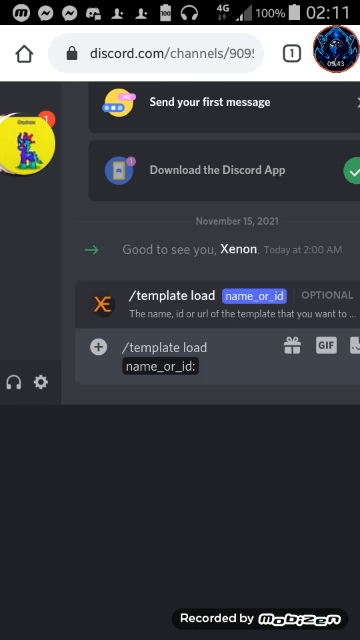
Scroll the channel to Xenon's template load confirmation with Confirm or Cancel.
scroll("down", 3)
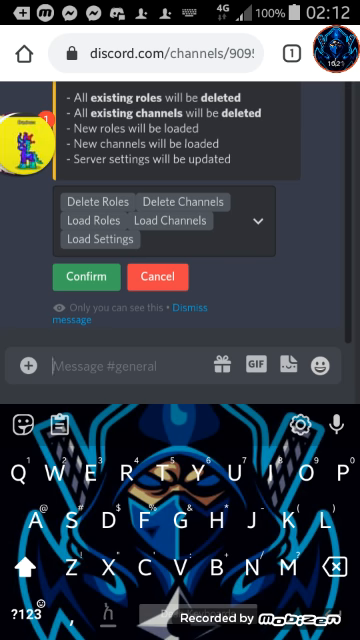
Confirm Xenon's replacement of roles and channels, then browse the new rules, announcements and general channels.
left_click(84, 276)
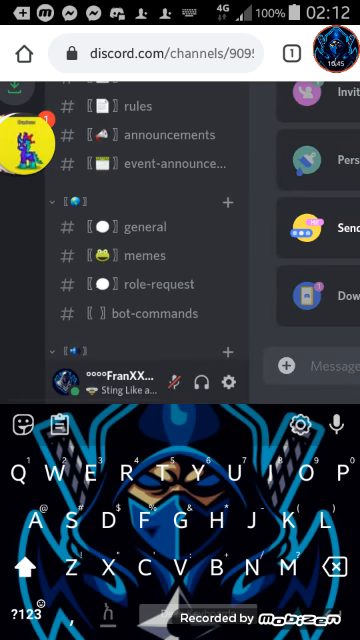
scroll("down", 3)
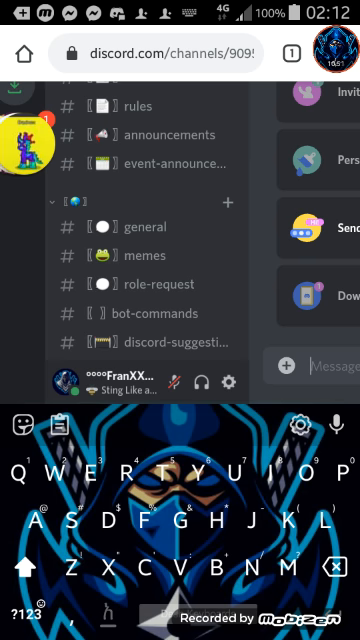
scroll("down", 3)
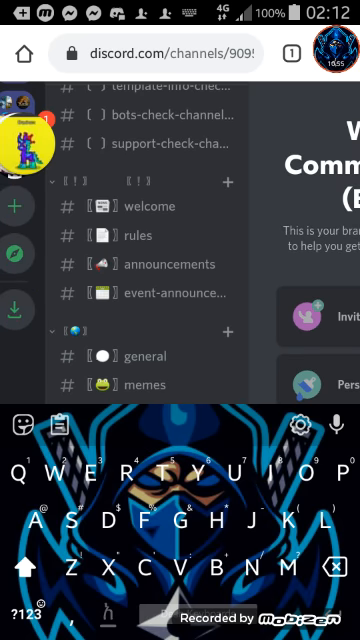
scroll("down", 3)
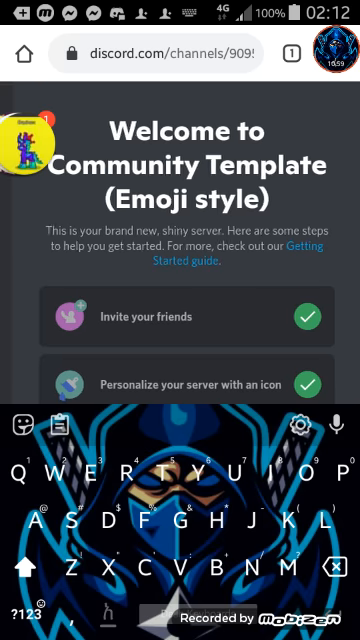
scroll("down", 3)
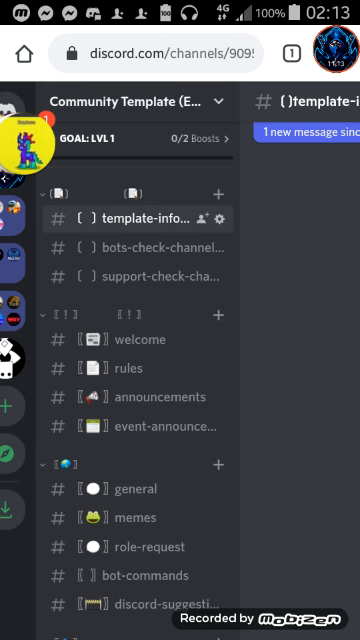
View the new server's welcome screen and scroll through its text, voice and staff channels.
left_click(140, 218)
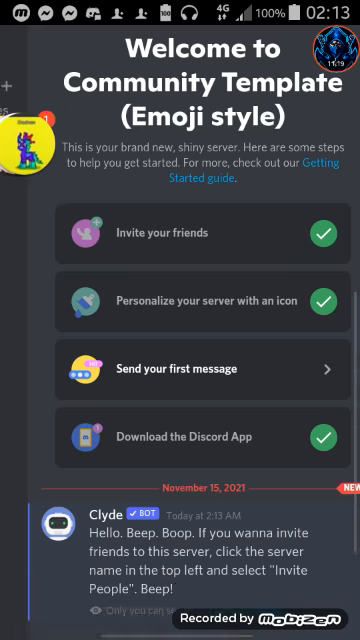
scroll("down", 3)
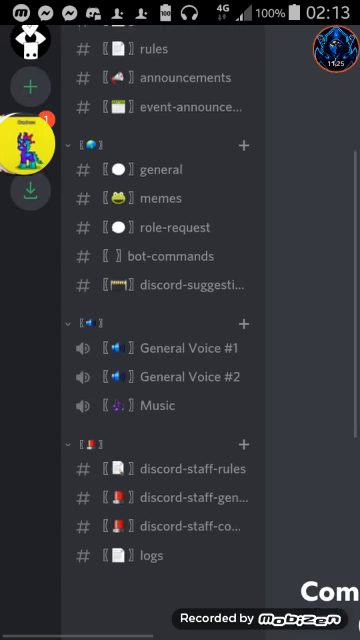
scroll("down", 3)
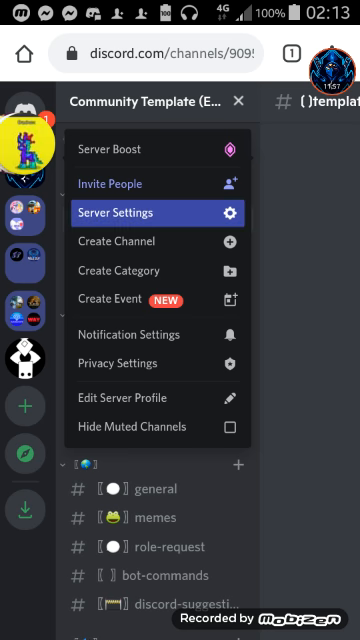
Review the twelve template roles in Server Settings, including Founder, Developer and Head Admin.
left_click(142, 212)
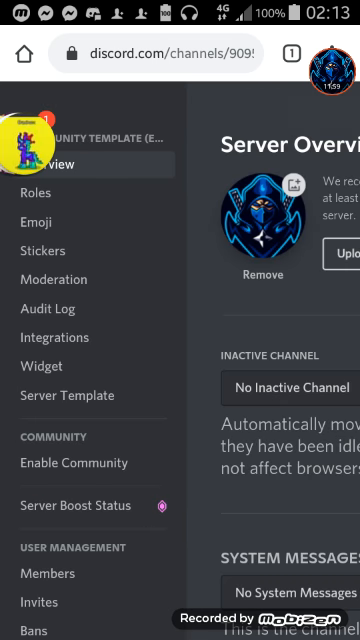
scroll("down", 3)
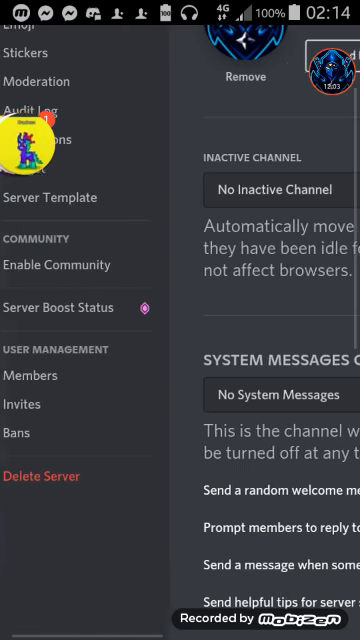
scroll("down", 3)
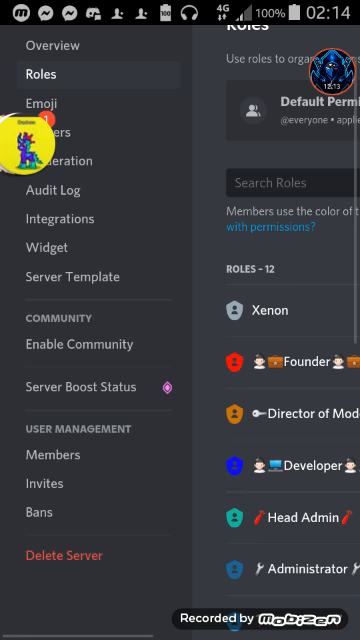
scroll("down", 3)
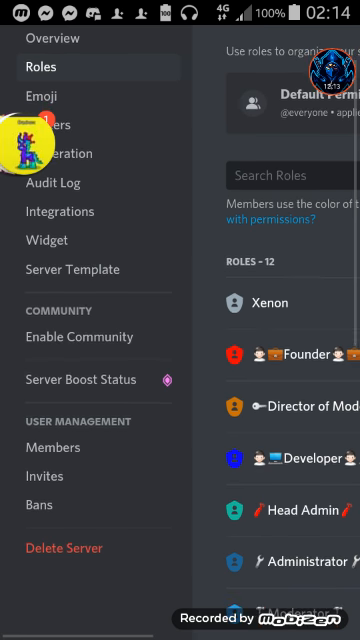
scroll("down", 3)
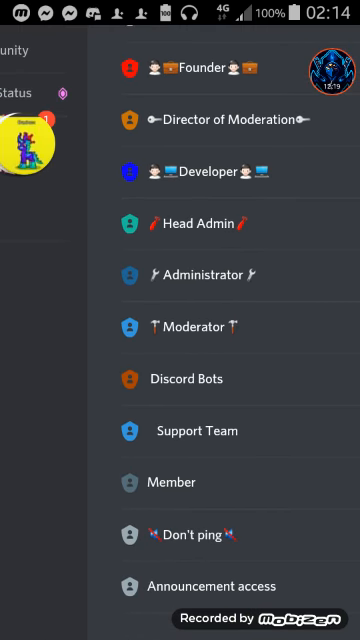
scroll("down", 3)
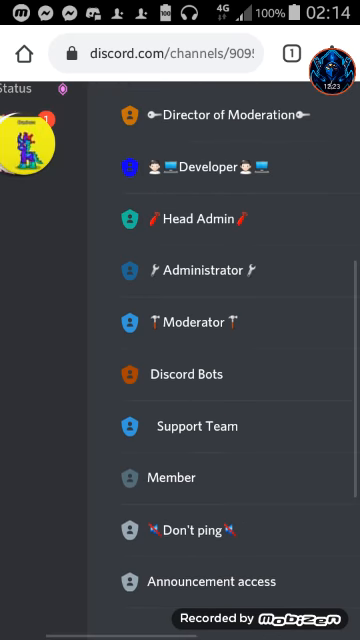
scroll("down", 3)
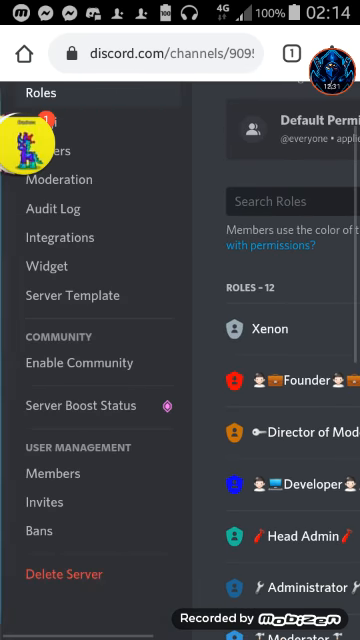
scroll("down", 3)
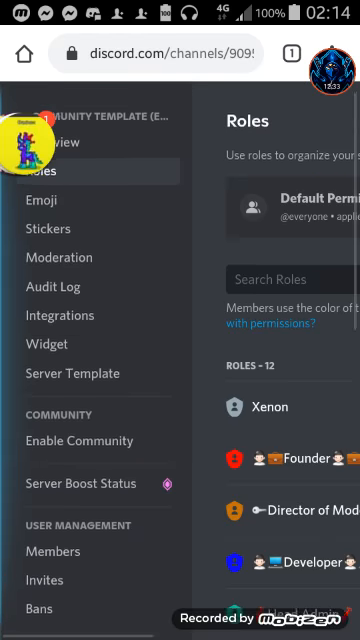
scroll("down", 3)
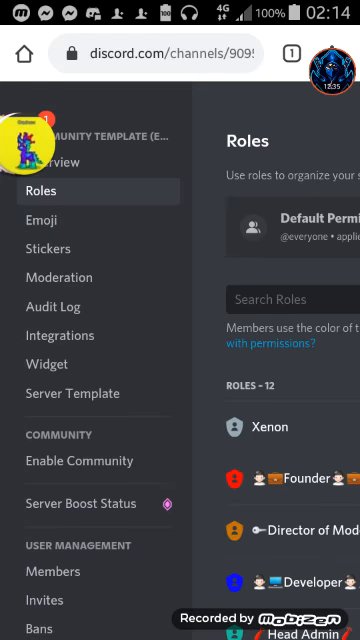